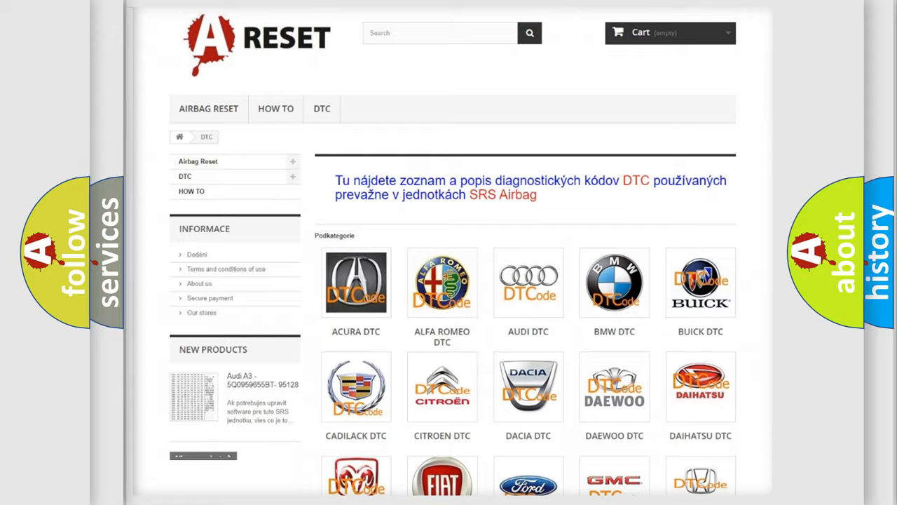
# Step: Choose Chevrolet DTC from the brand catalogue to list its trouble-code subcategories
pyautogui.scroll(-3)
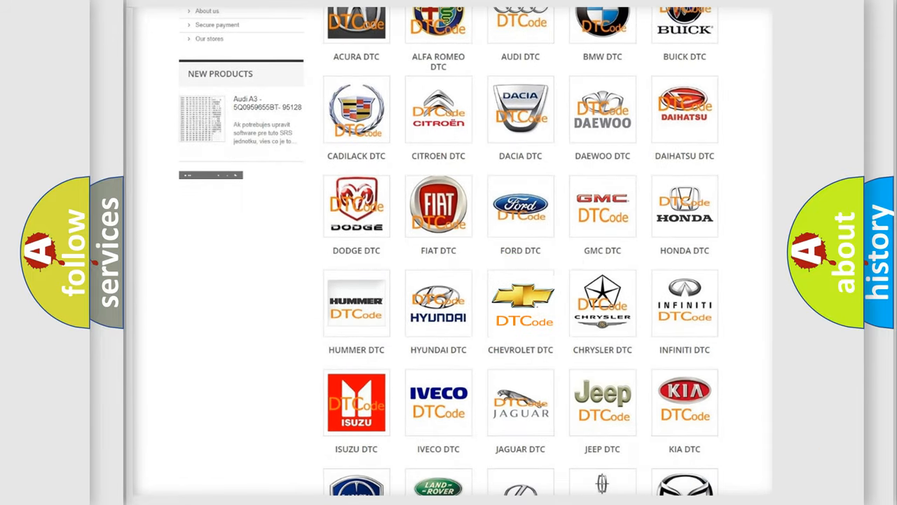
pyautogui.click(520, 303)
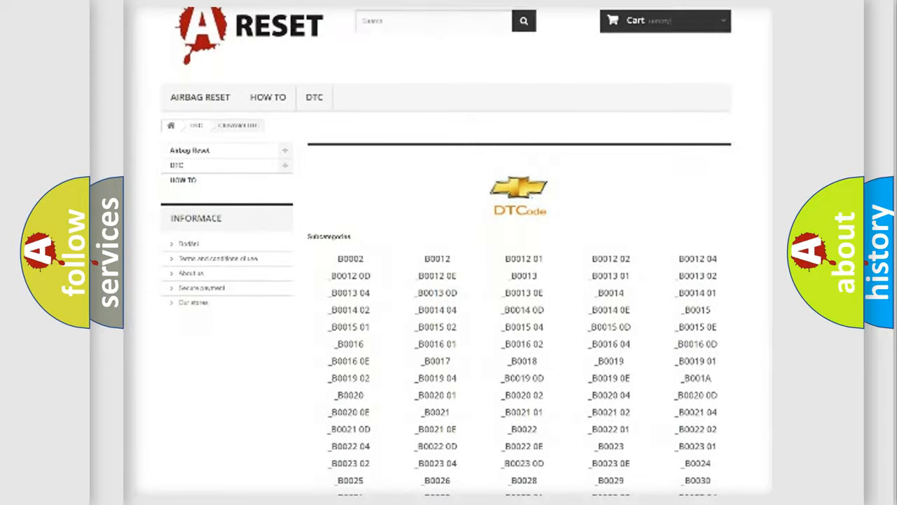
pyautogui.scroll(-3)
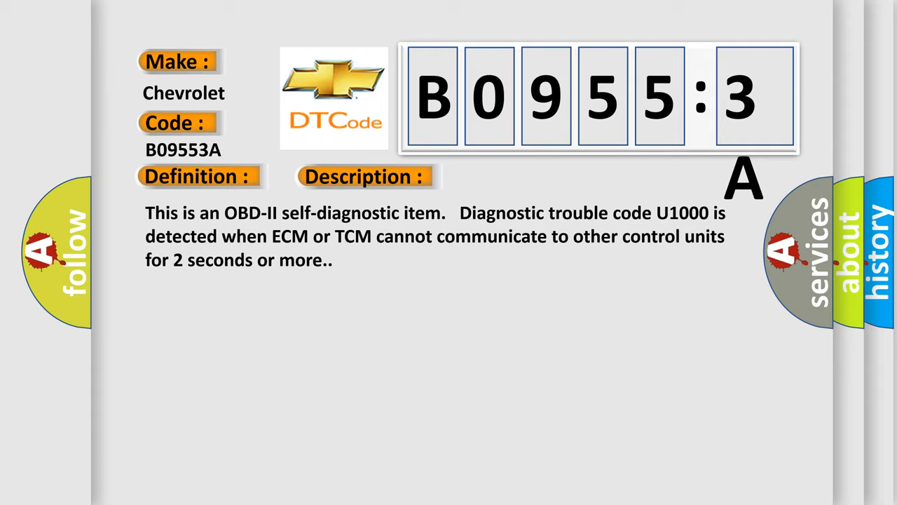
# Step: Reveal the Cause text: open or shorted CAN harness or connectors, TCM signal with too many pulses
pyautogui.click(516, 177)
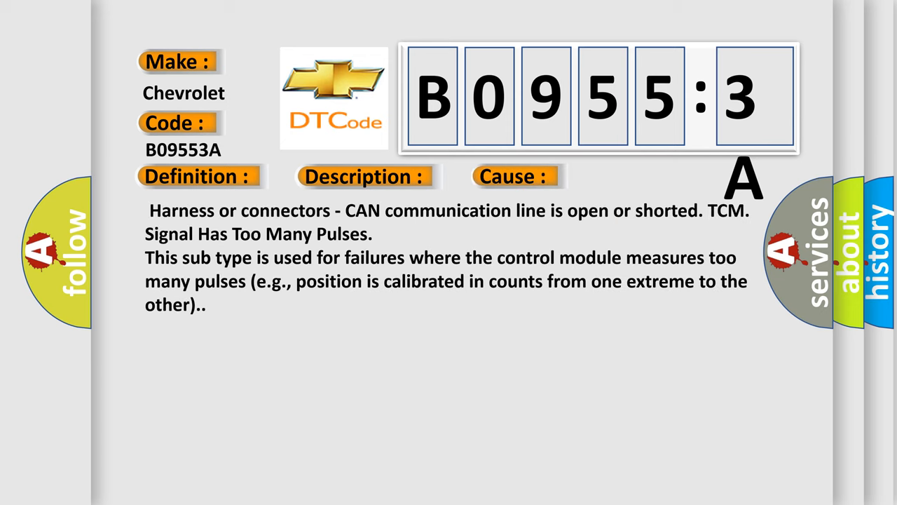